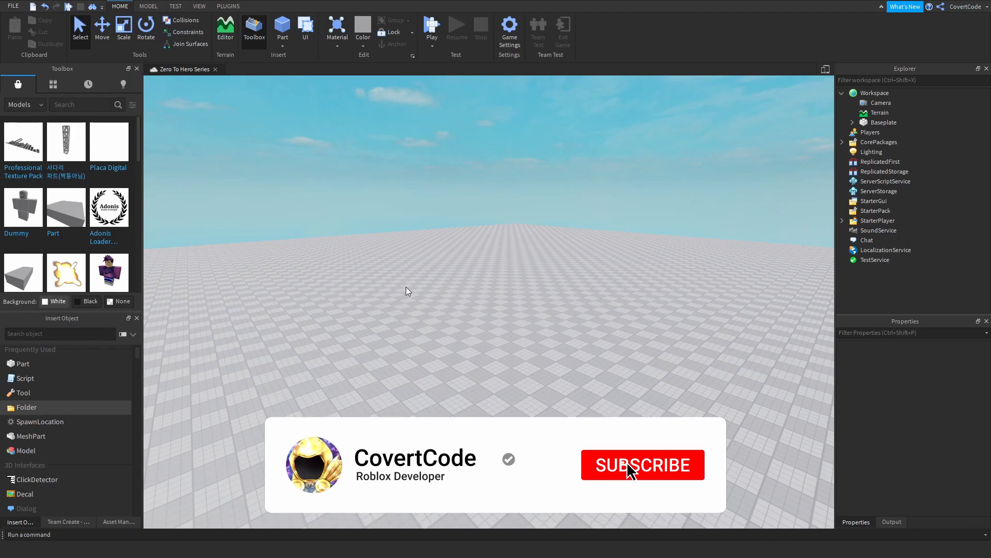
Show the View ribbon's panel toggles and hide then restore the Explorer panel.
left_click(637, 474)
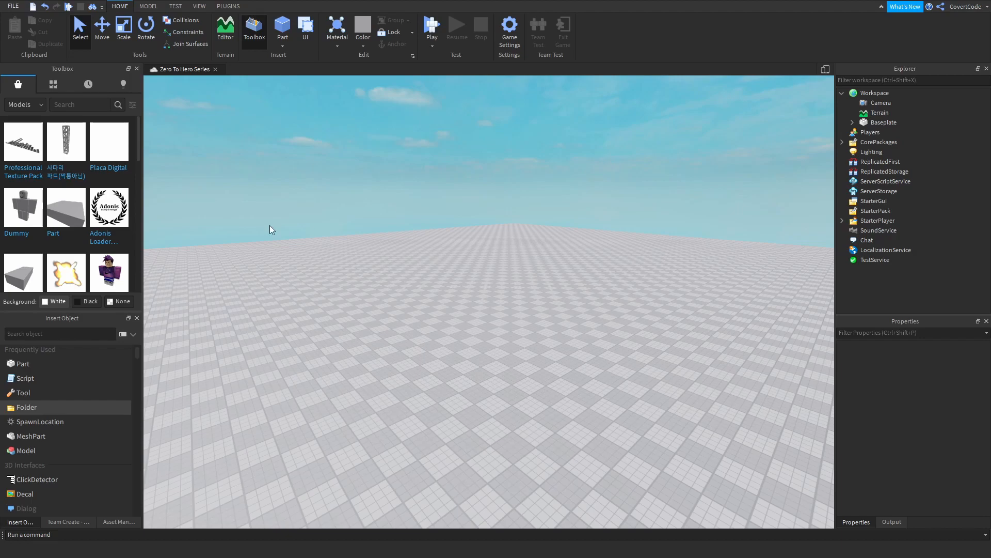
left_click(199, 6)
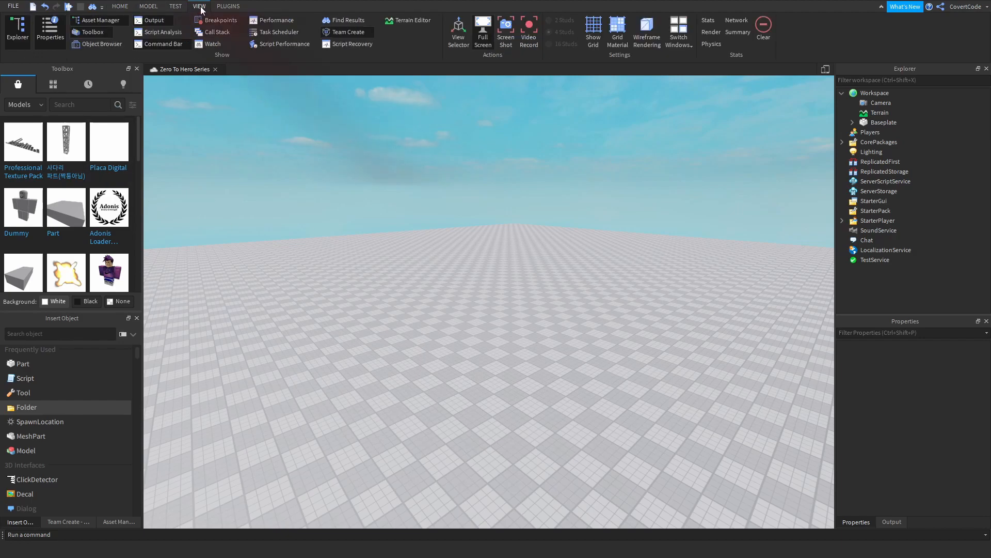
mouse_move(886, 324)
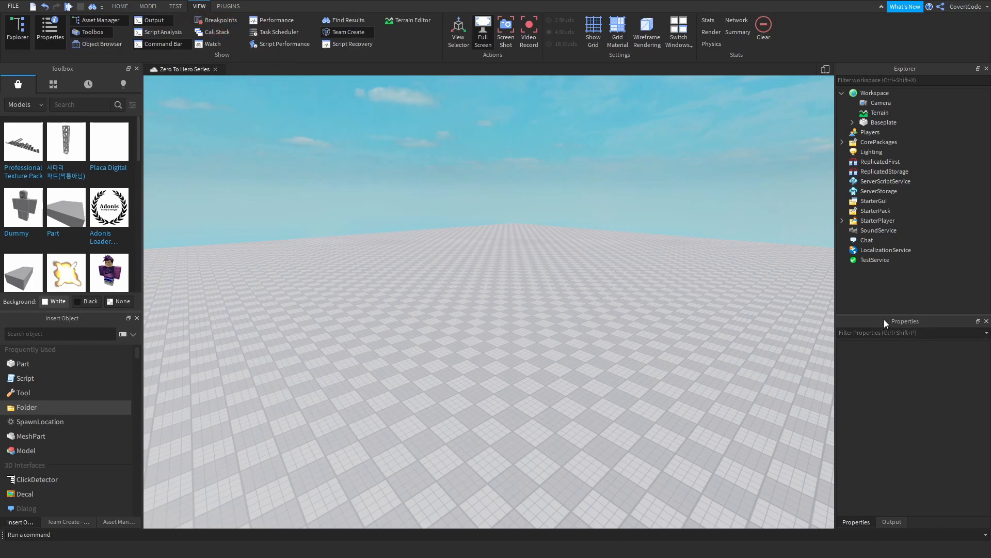
left_click(18, 26)
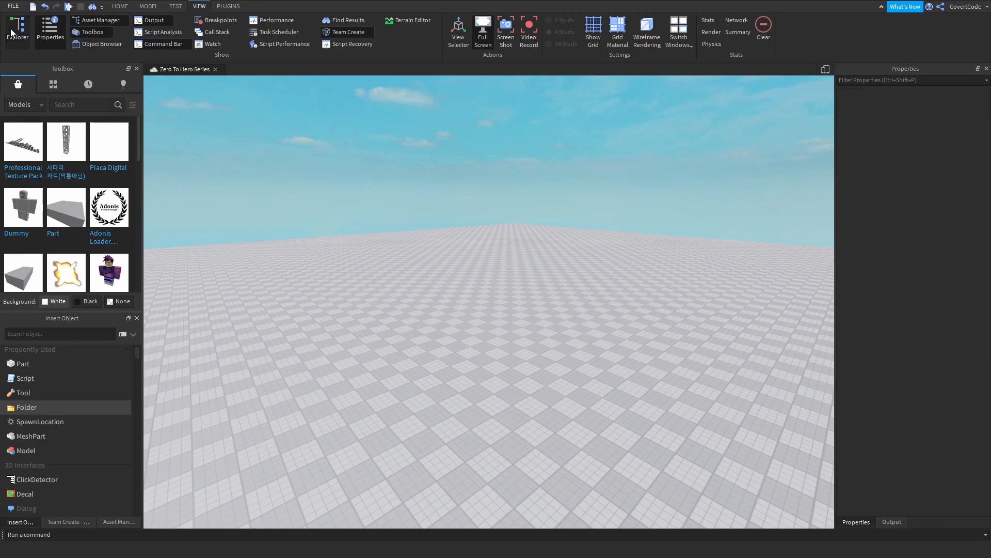
left_click(17, 27)
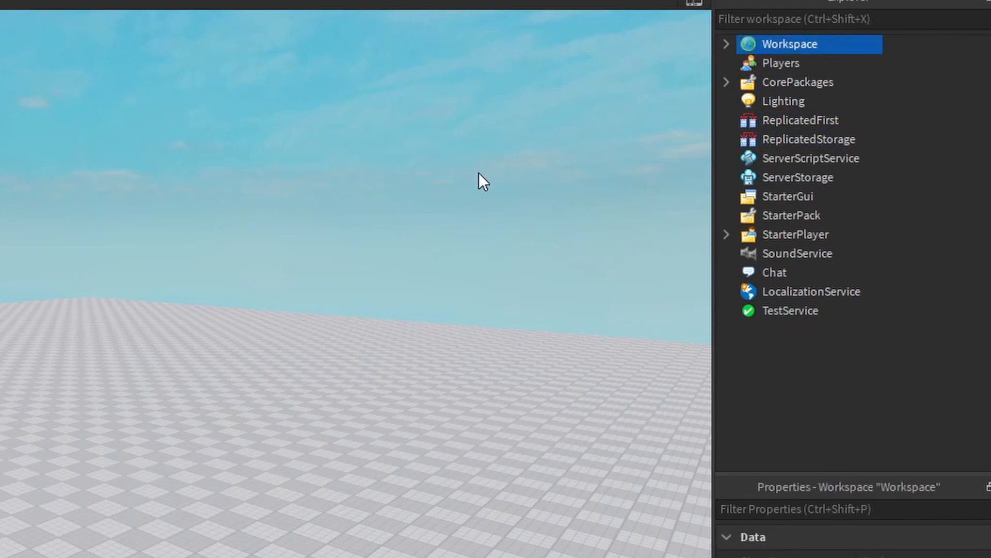
left_click(790, 196)
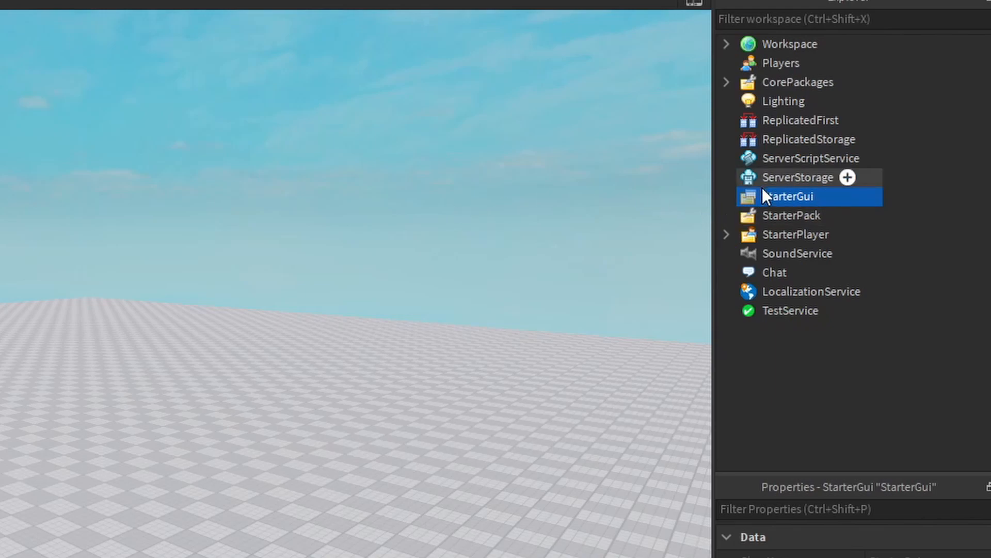
left_click(727, 44)
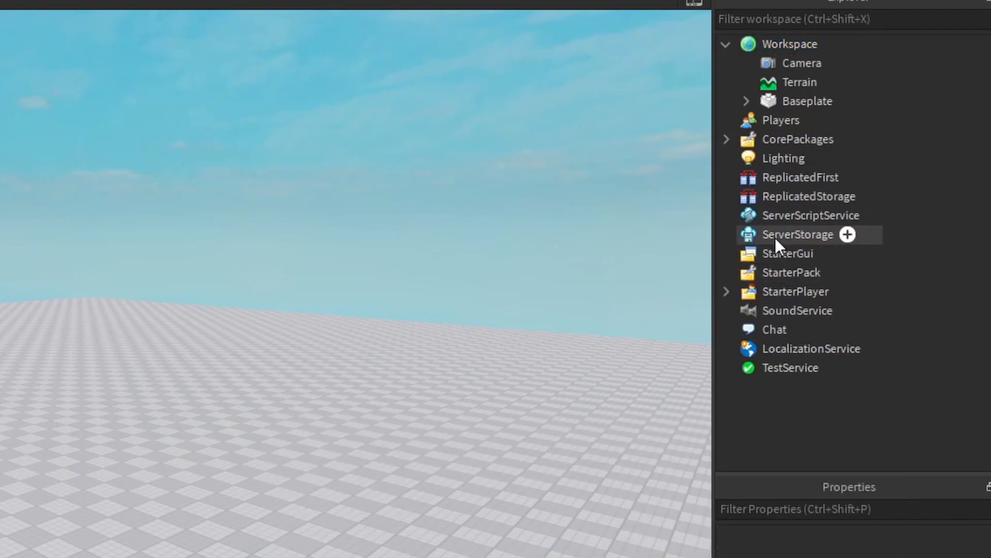
left_click(808, 197)
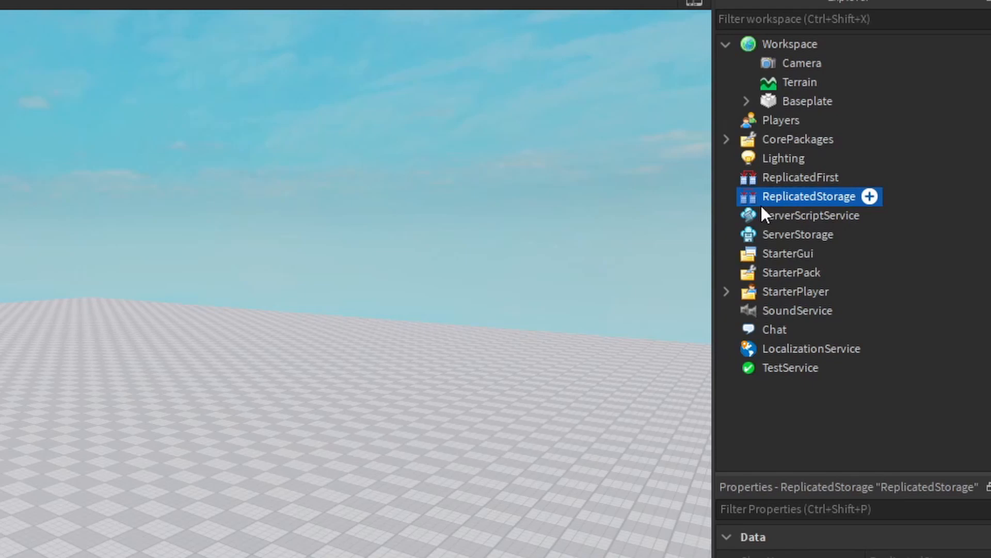
left_click(792, 272)
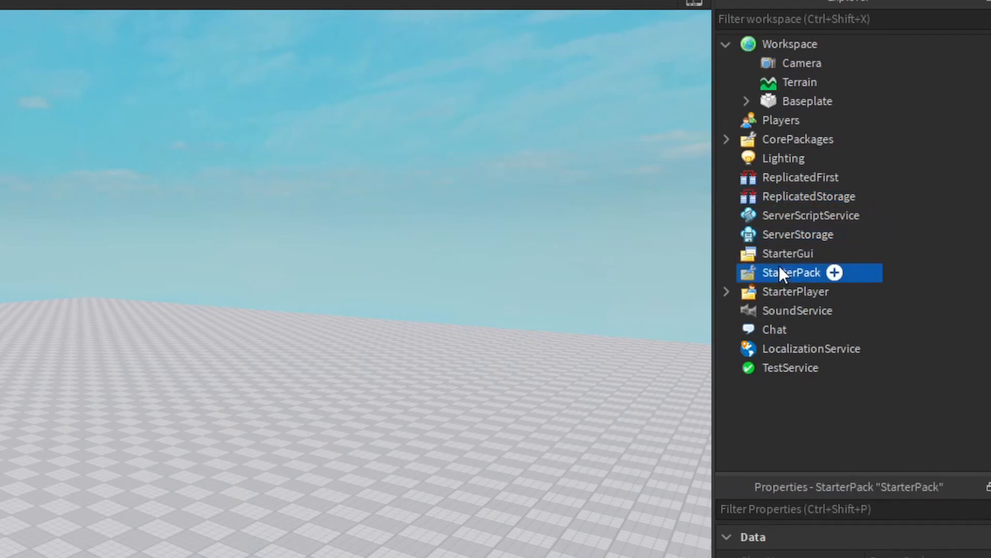
left_click(798, 310)
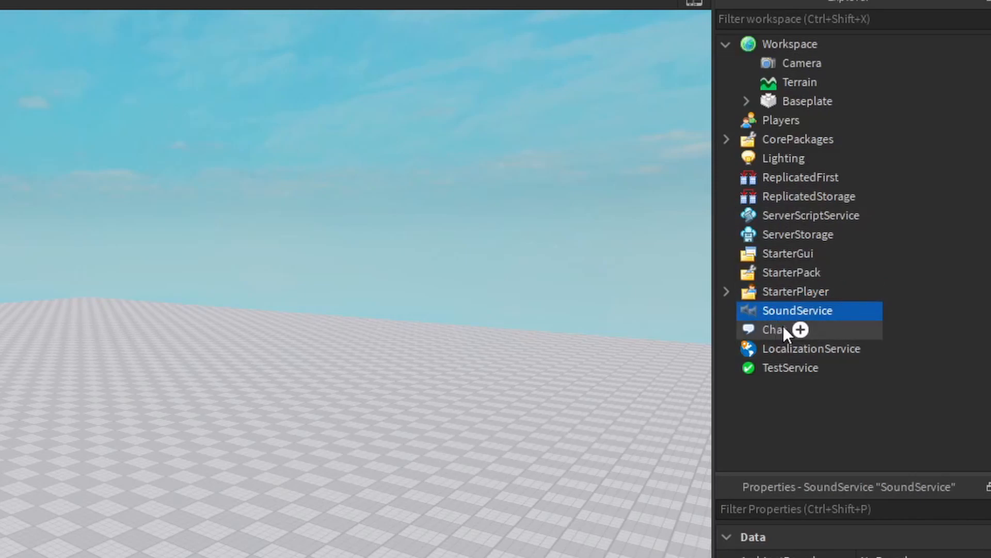
left_click(776, 160)
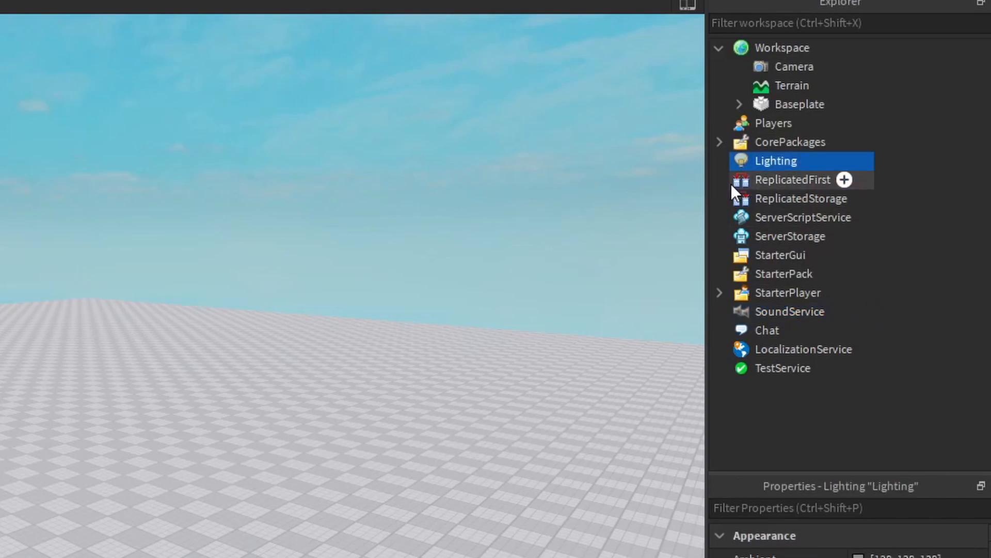
mouse_move(764, 389)
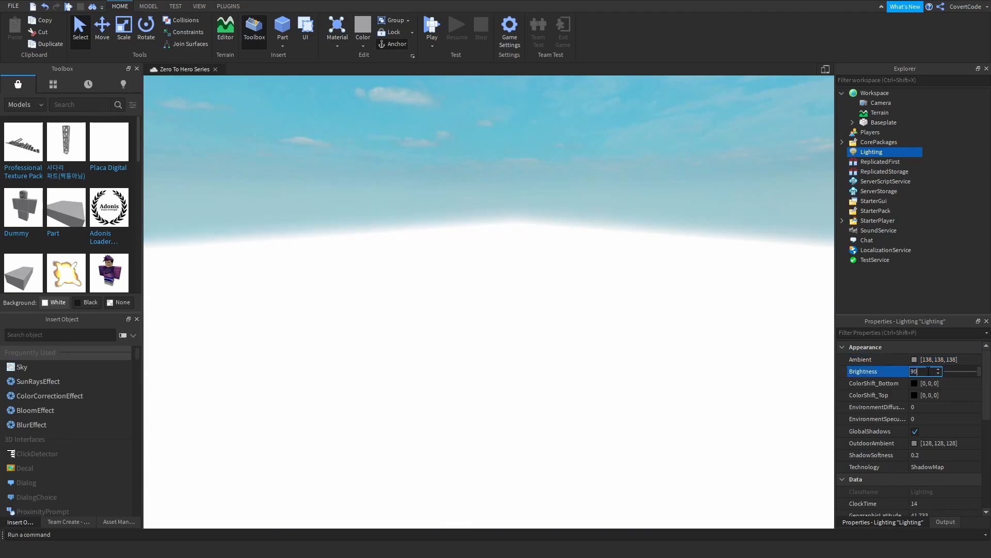
type("-21312")
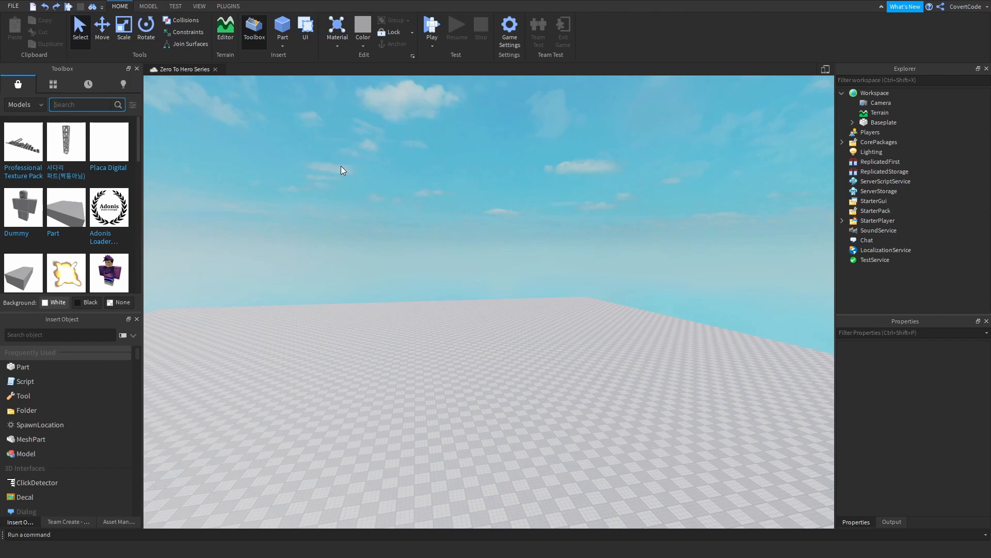
Insert a Script object into ServerScriptService via Insert Object.
left_click(886, 180)
type("script")
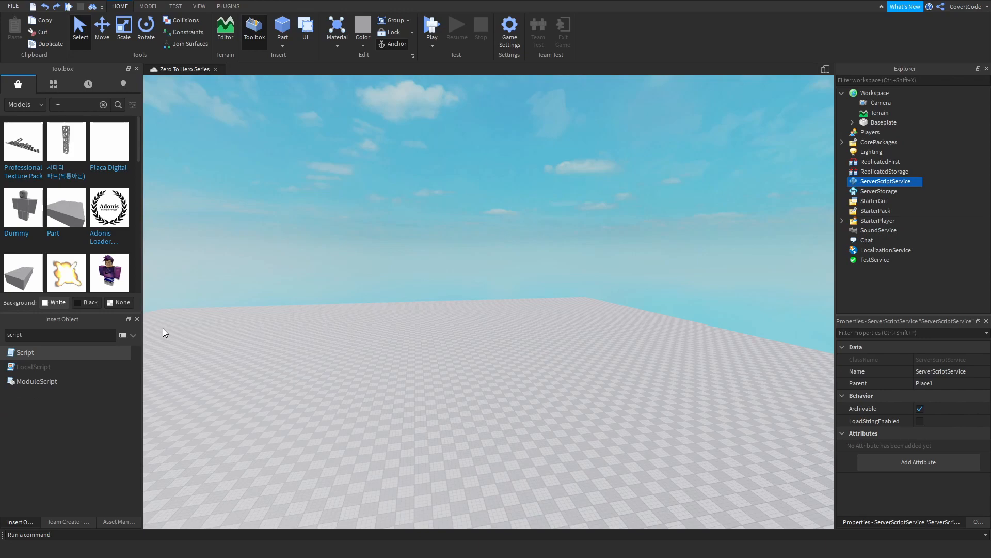
mouse_move(32, 363)
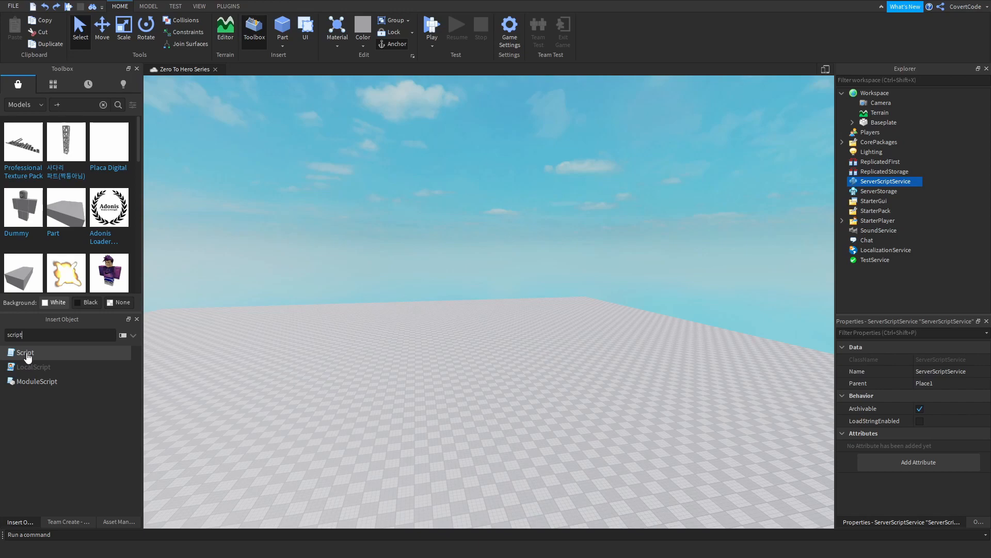
mouse_move(189, 353)
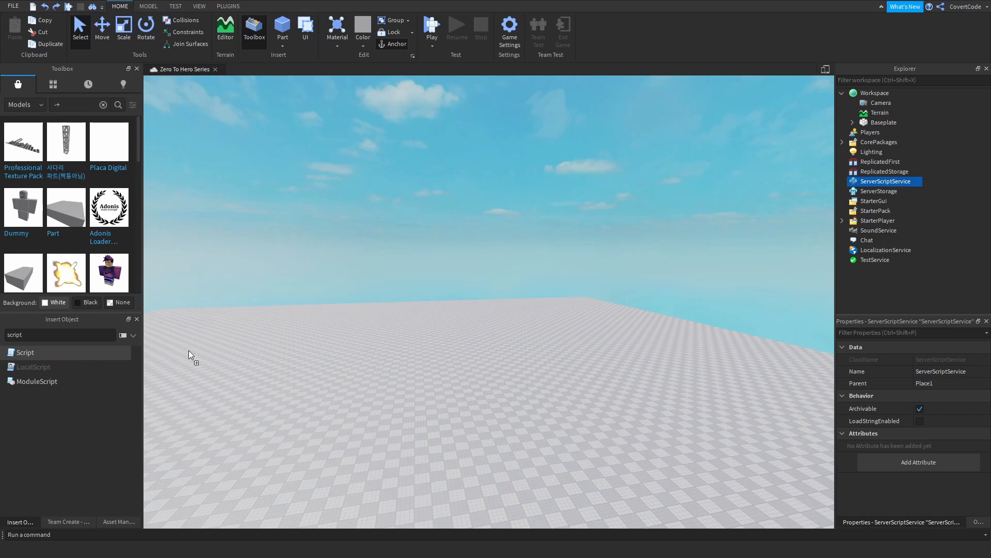
left_click(24, 353)
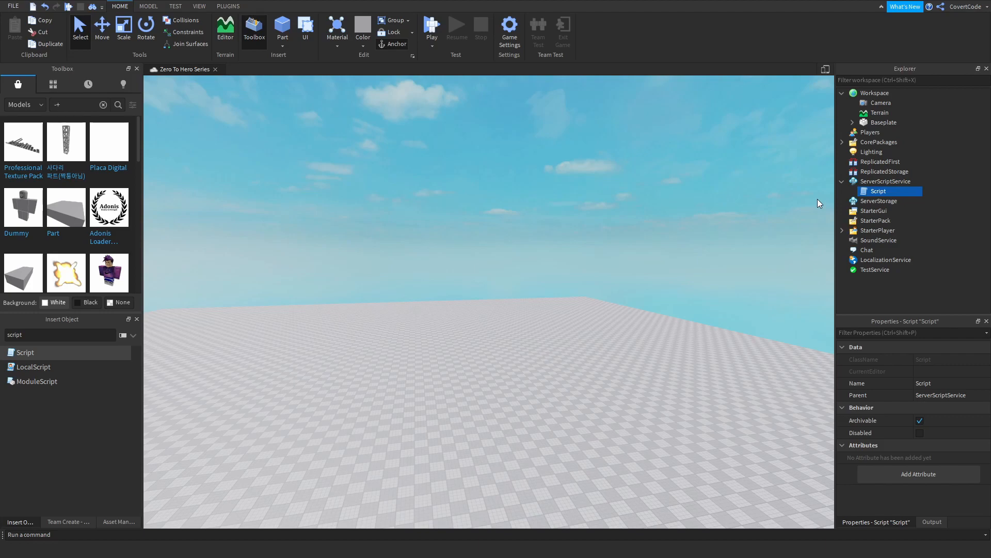
Open the new Script in the editor, showing its default print("Hello world!") line.
double_click(878, 190)
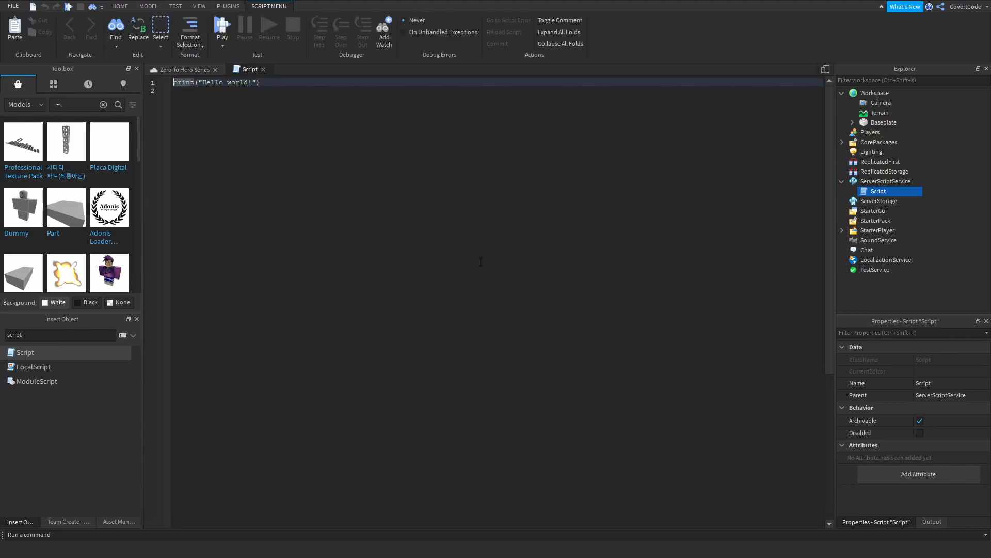